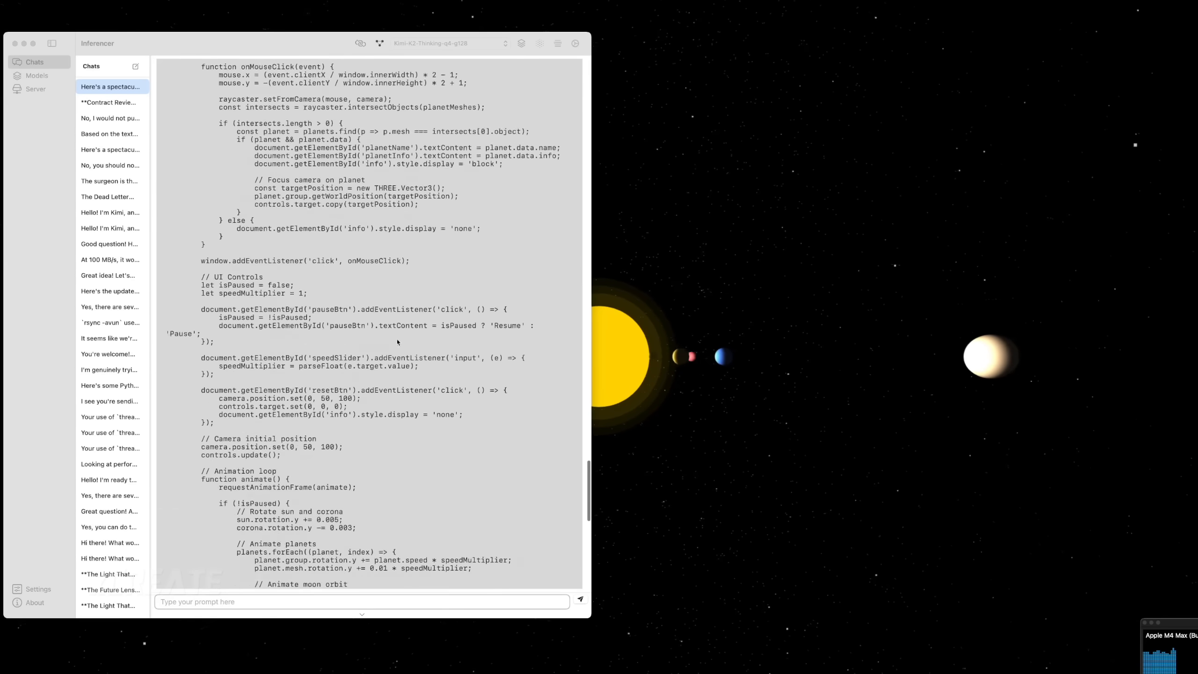
{"action": "scroll", "scroll_direction": "up", "scroll_amount": 3}
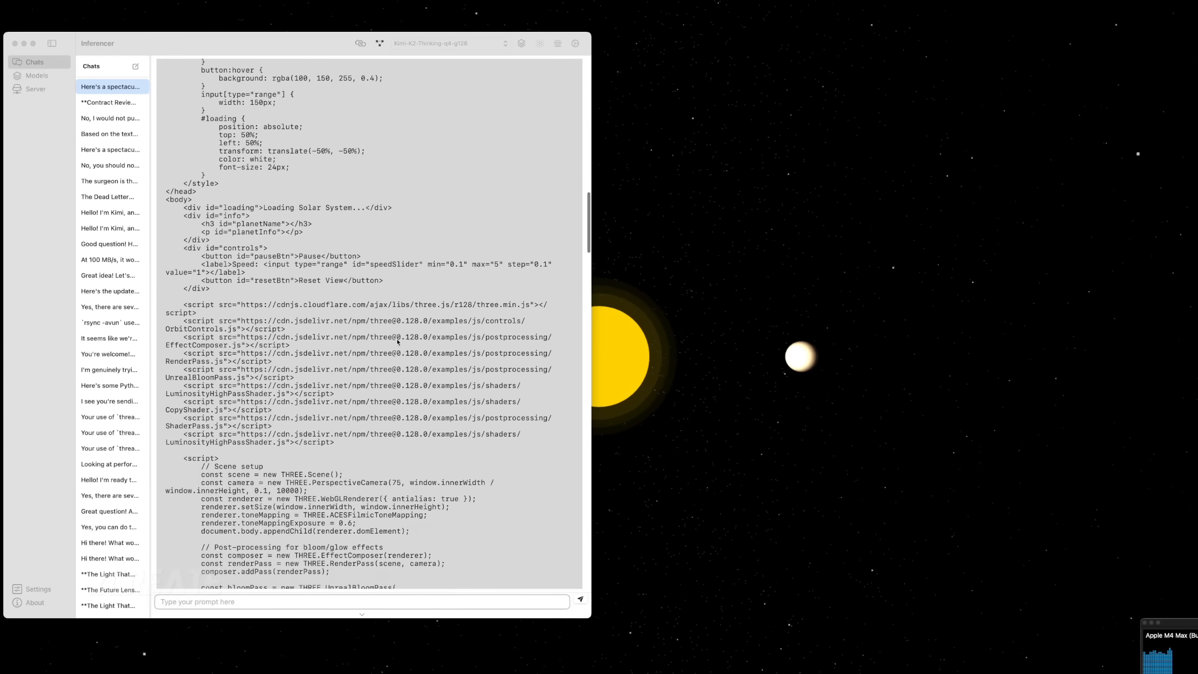